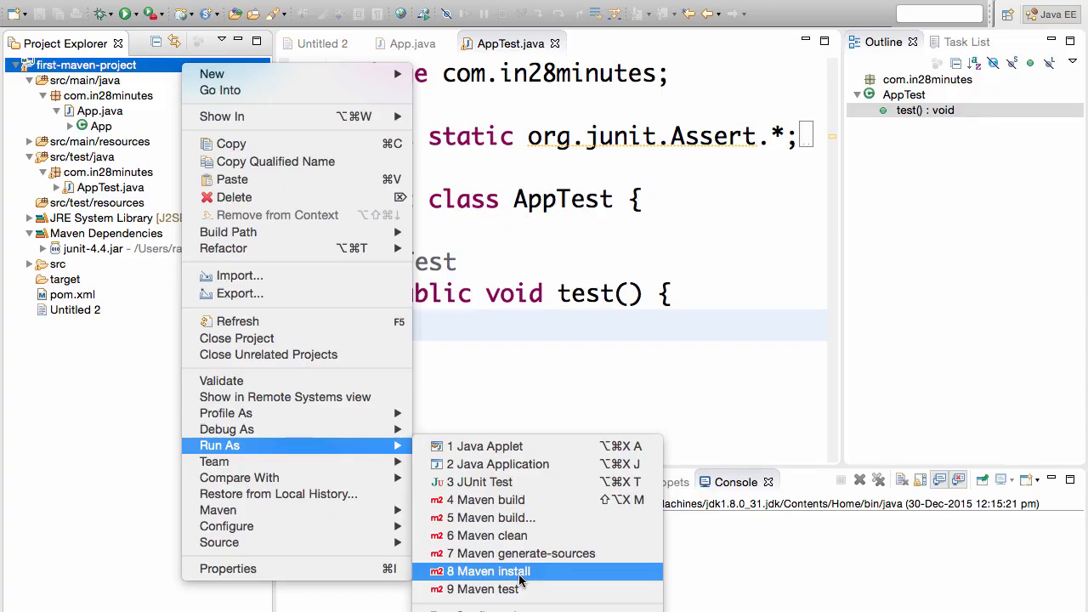
Run Maven install on first-maven-project and follow the Console to BUILD SUCCESS.
{"action": "left_click", "coordinate": [490, 571]}
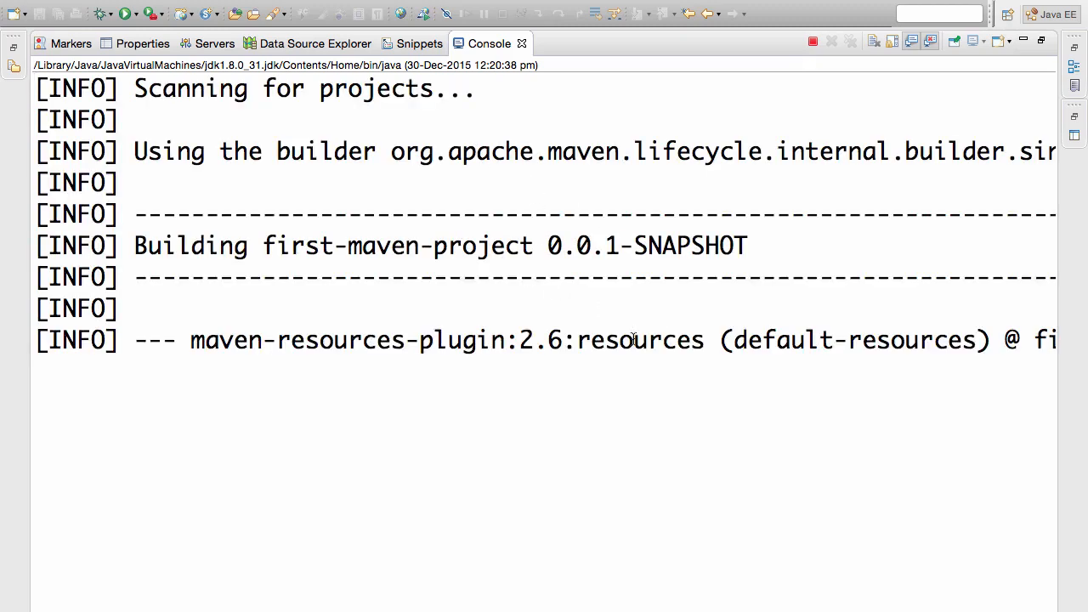
{"action": "scroll", "scroll_direction": "down", "scroll_amount": 3}
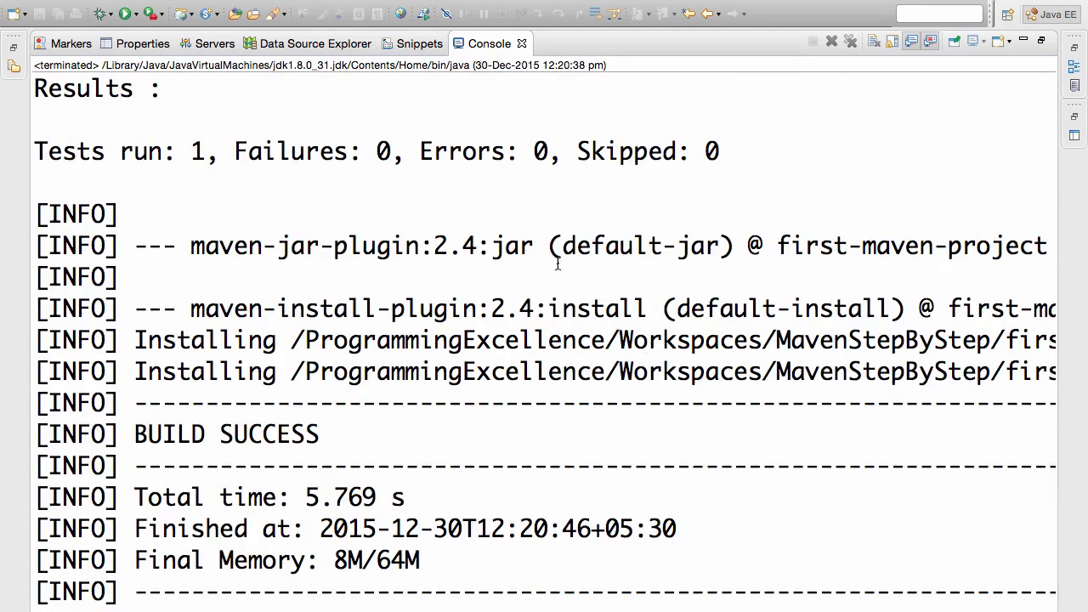
{"action": "mouse_move", "coordinate": [608, 337]}
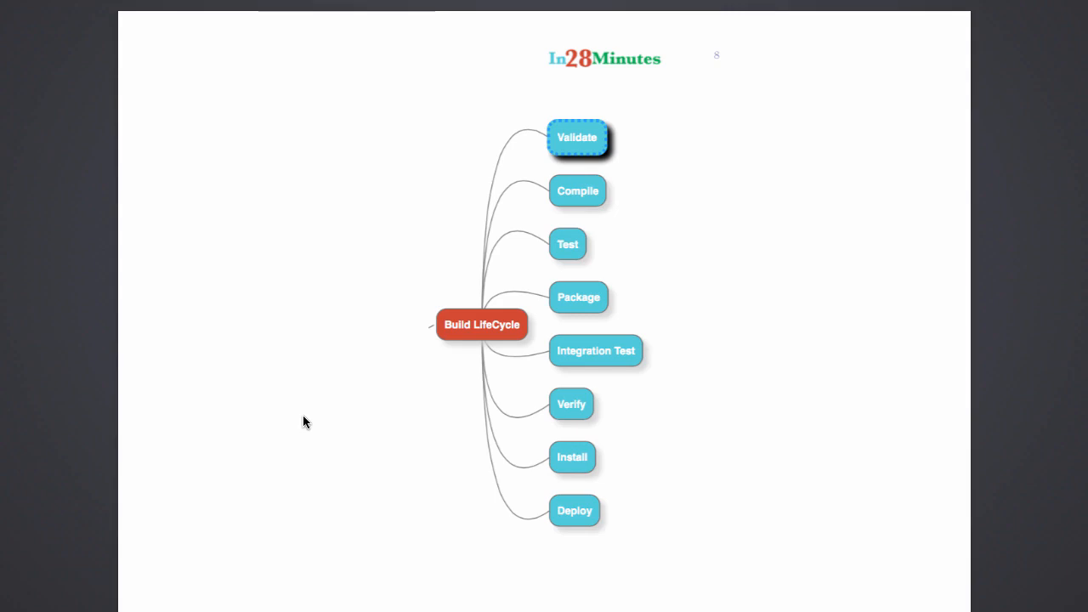
{"action": "mouse_move", "coordinate": [558, 331]}
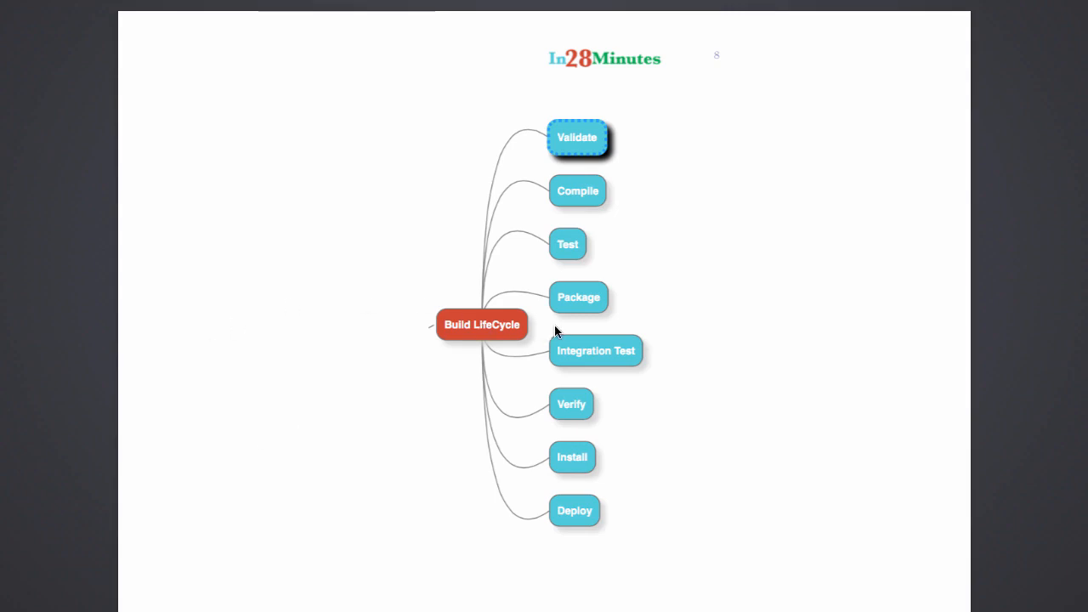
{"action": "mouse_move", "coordinate": [524, 147]}
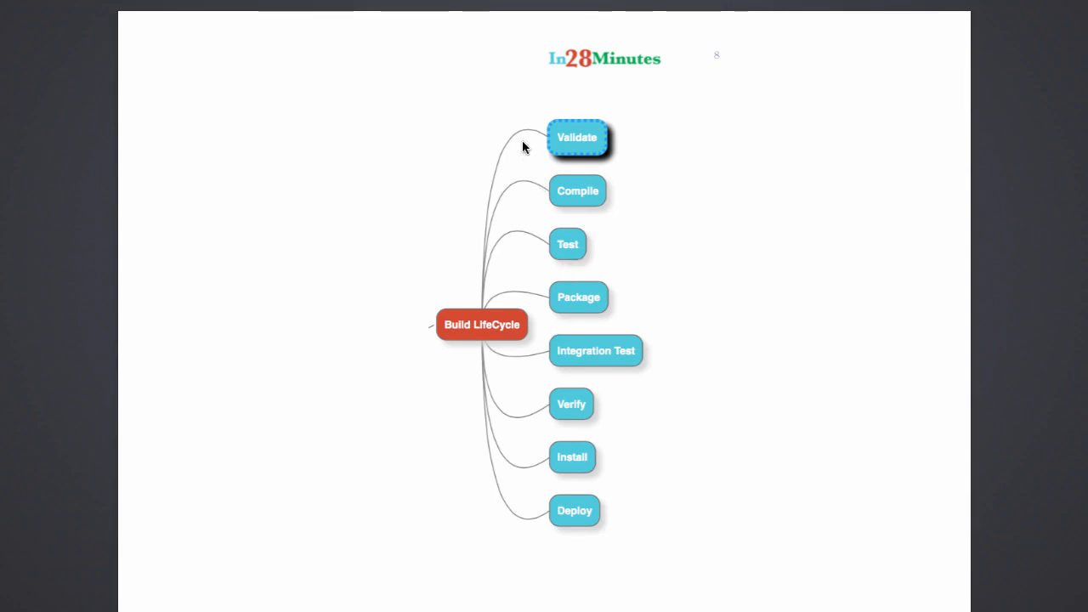
{"action": "mouse_move", "coordinate": [510, 132]}
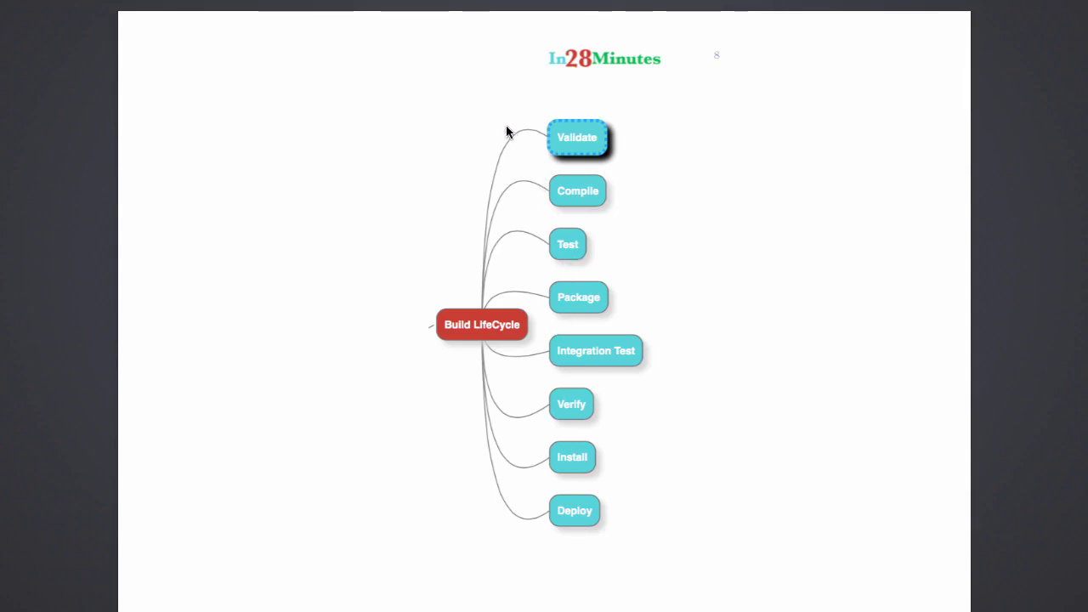
{"action": "mouse_move", "coordinate": [545, 150]}
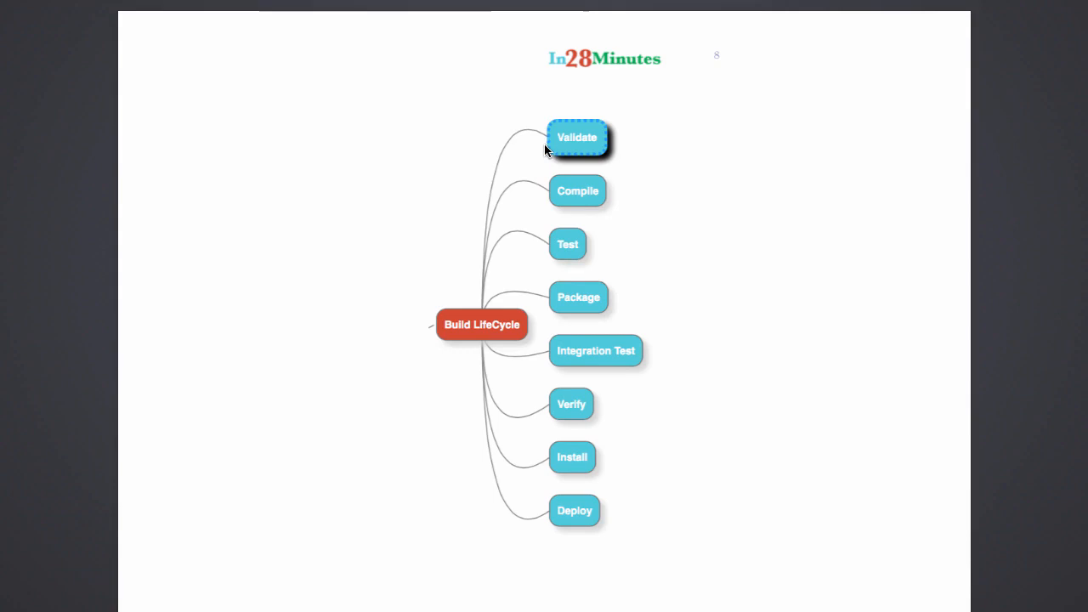
{"action": "mouse_move", "coordinate": [564, 258]}
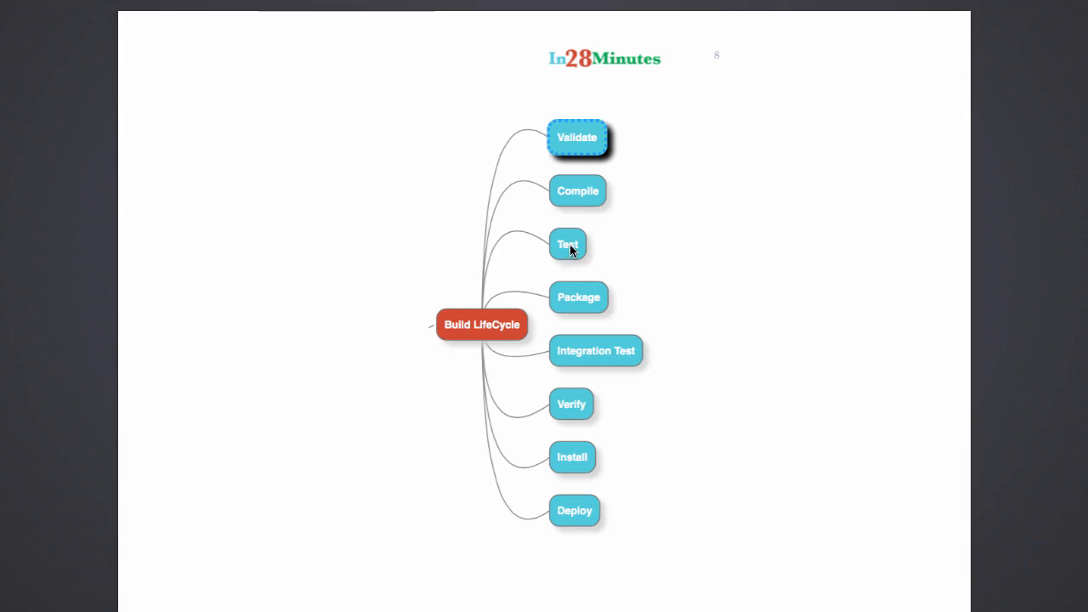
{"action": "mouse_move", "coordinate": [576, 142]}
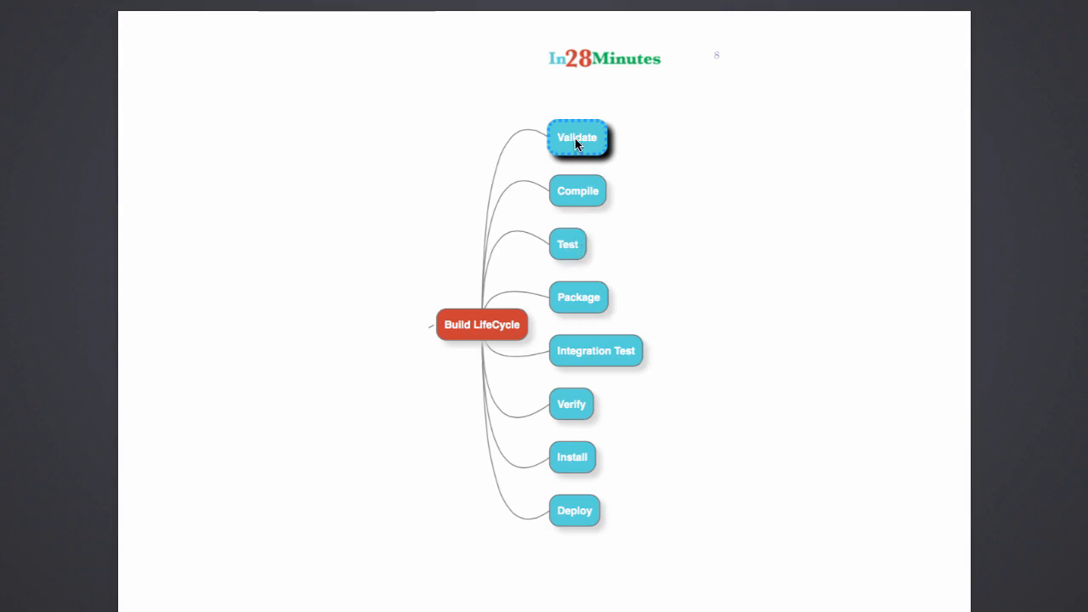
{"action": "mouse_move", "coordinate": [583, 145]}
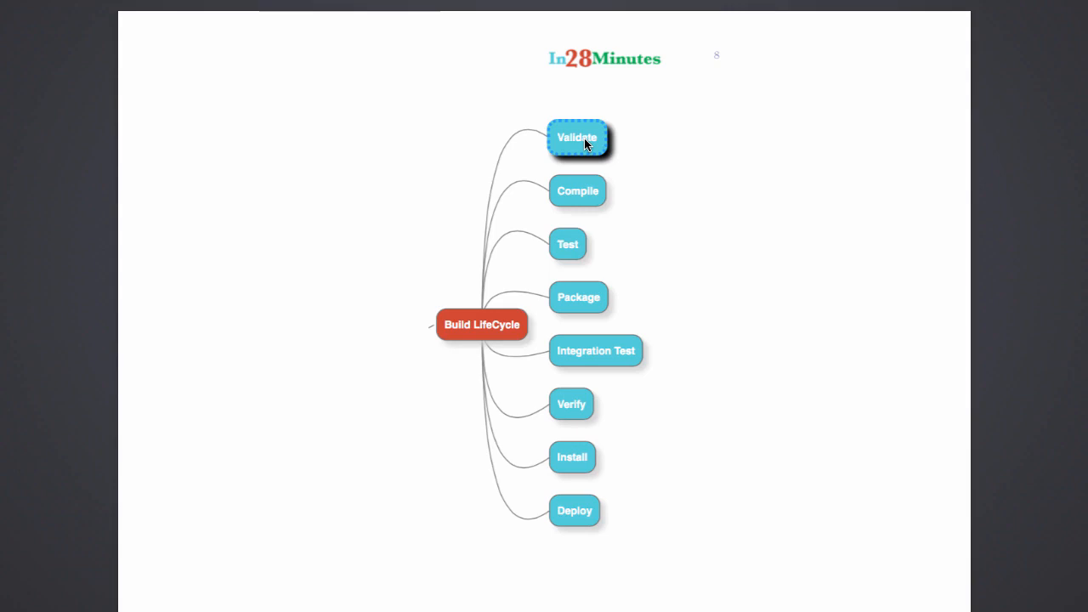
{"action": "mouse_move", "coordinate": [595, 201]}
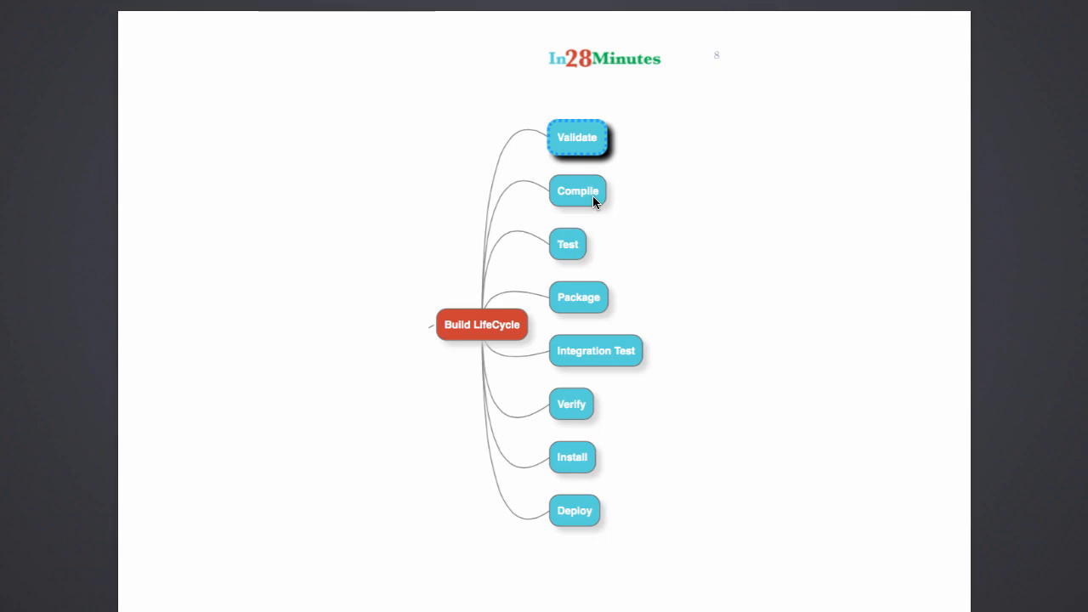
{"action": "mouse_move", "coordinate": [592, 231]}
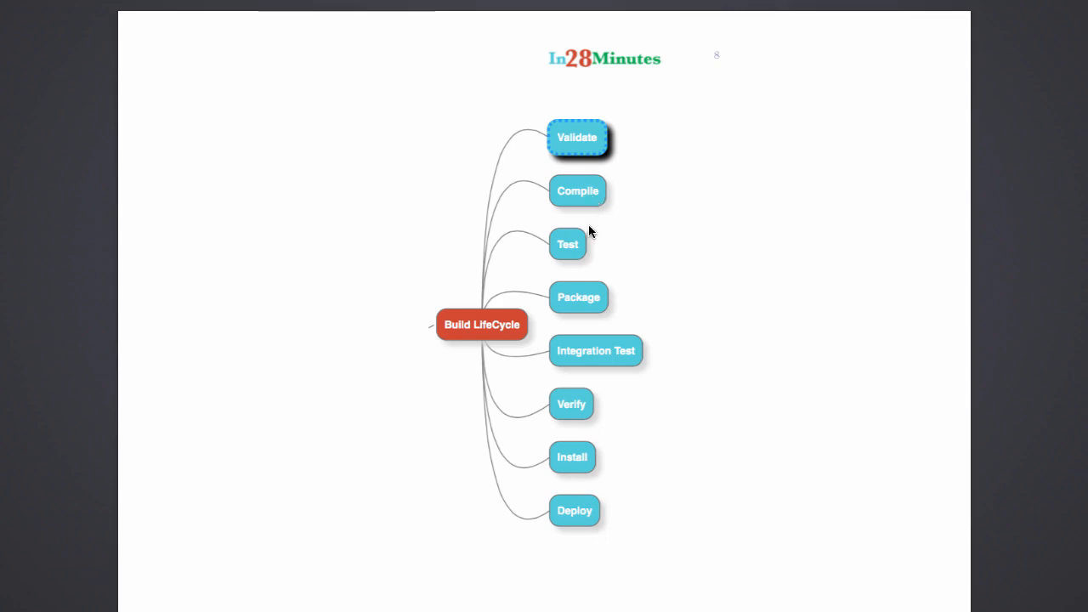
{"action": "mouse_move", "coordinate": [571, 258]}
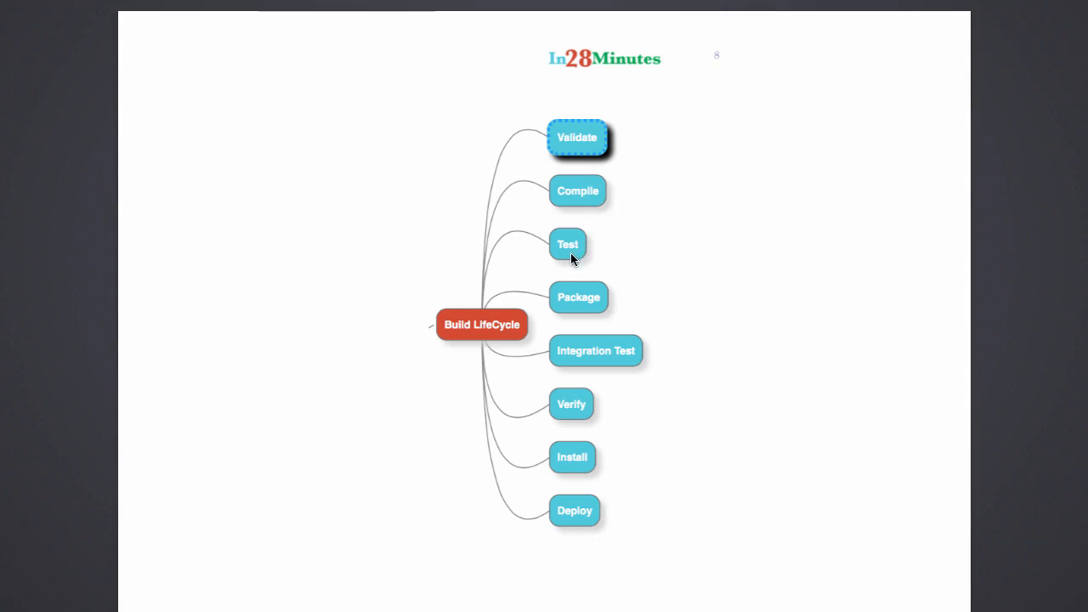
{"action": "mouse_move", "coordinate": [567, 129]}
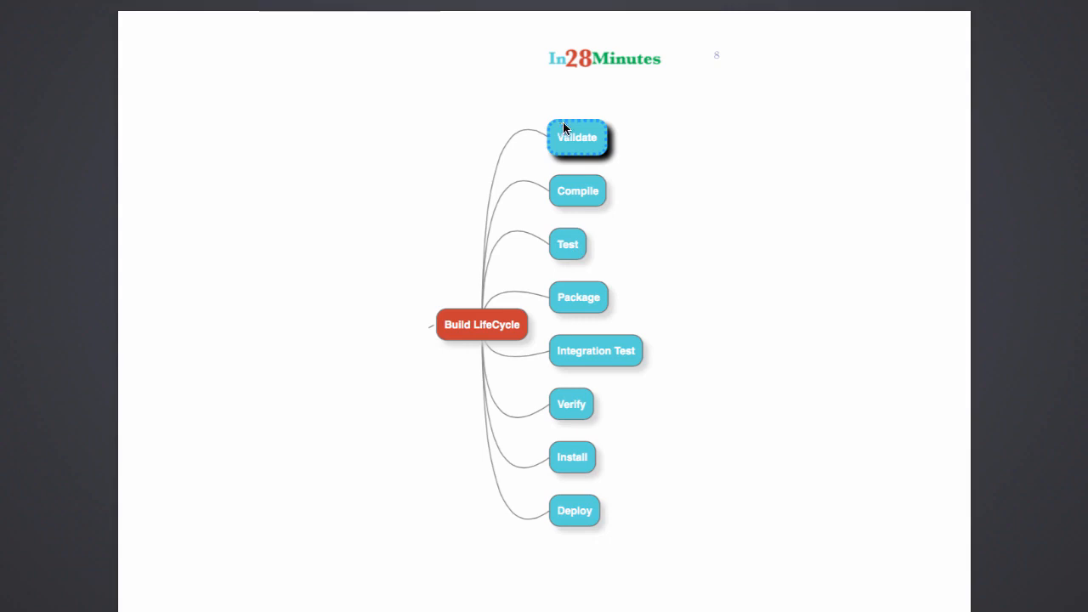
{"action": "mouse_move", "coordinate": [576, 248]}
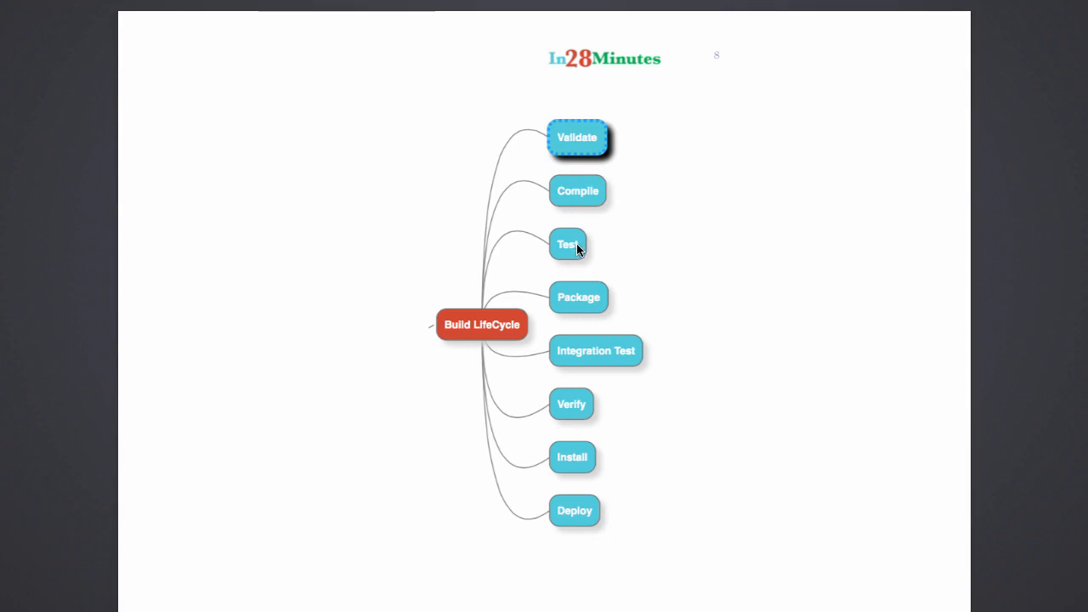
{"action": "mouse_move", "coordinate": [585, 268]}
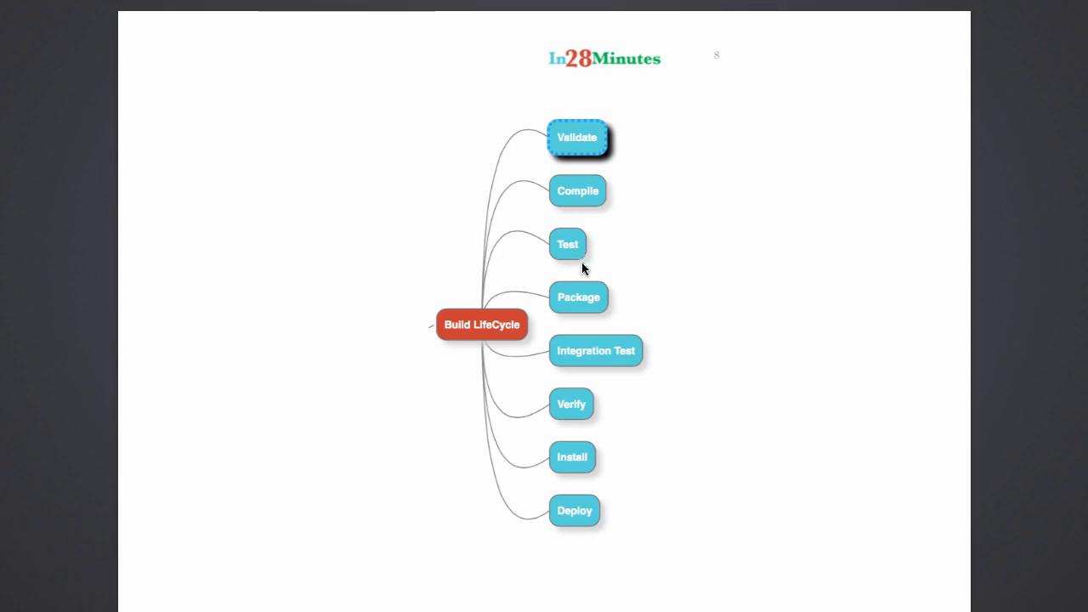
{"action": "mouse_move", "coordinate": [593, 306]}
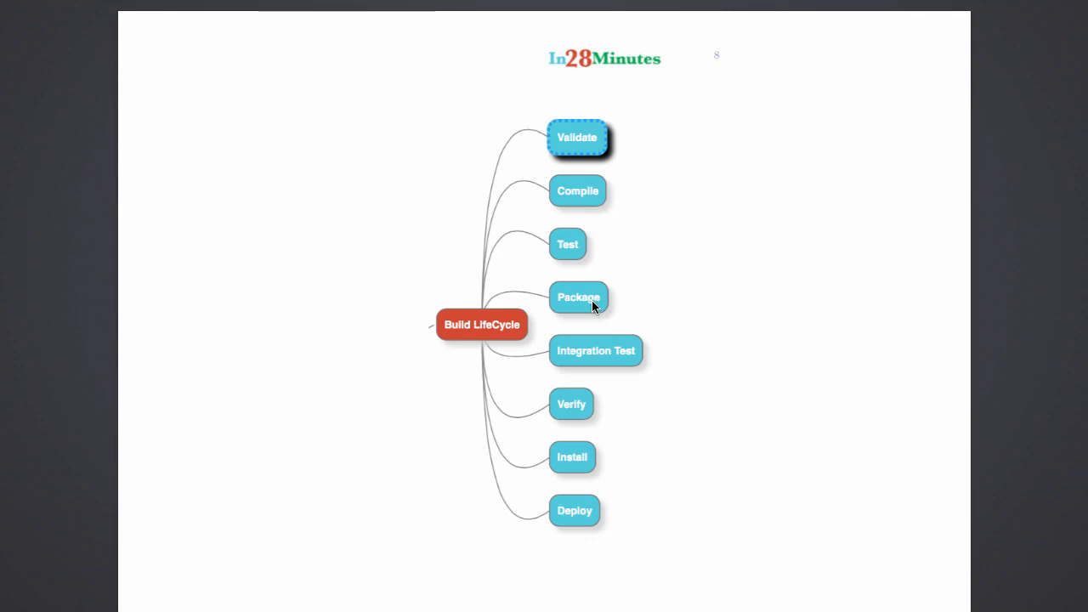
{"action": "mouse_move", "coordinate": [588, 303]}
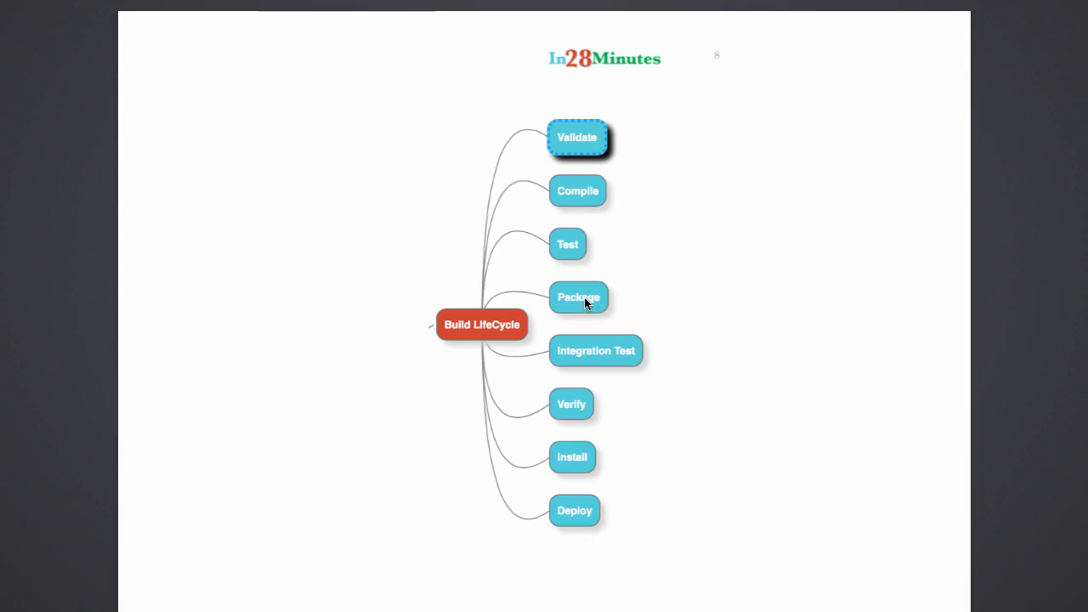
{"action": "mouse_move", "coordinate": [598, 306]}
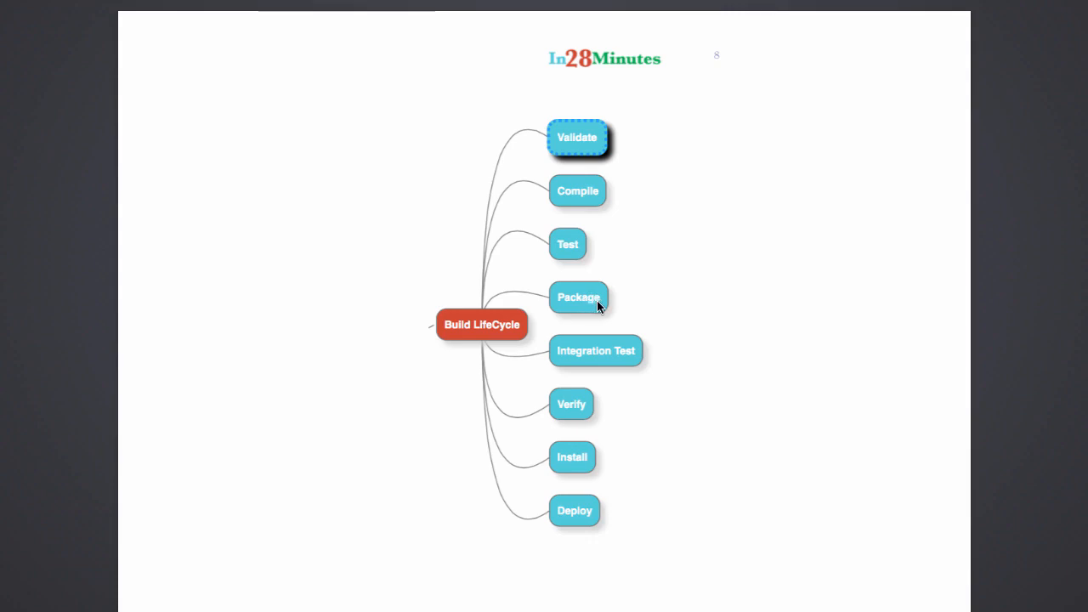
{"action": "mouse_move", "coordinate": [591, 449]}
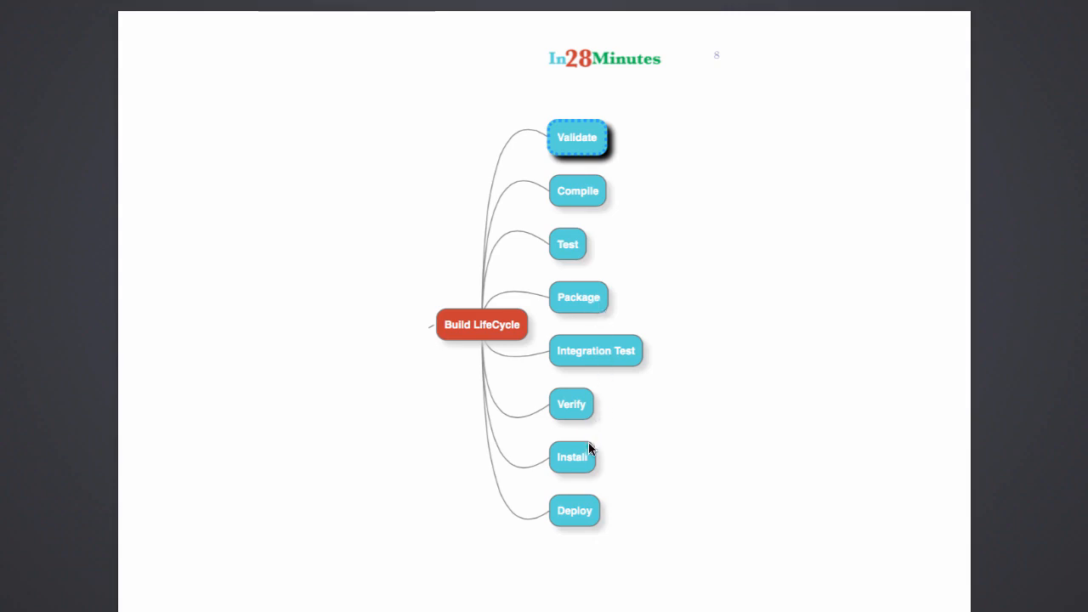
{"action": "mouse_move", "coordinate": [587, 455]}
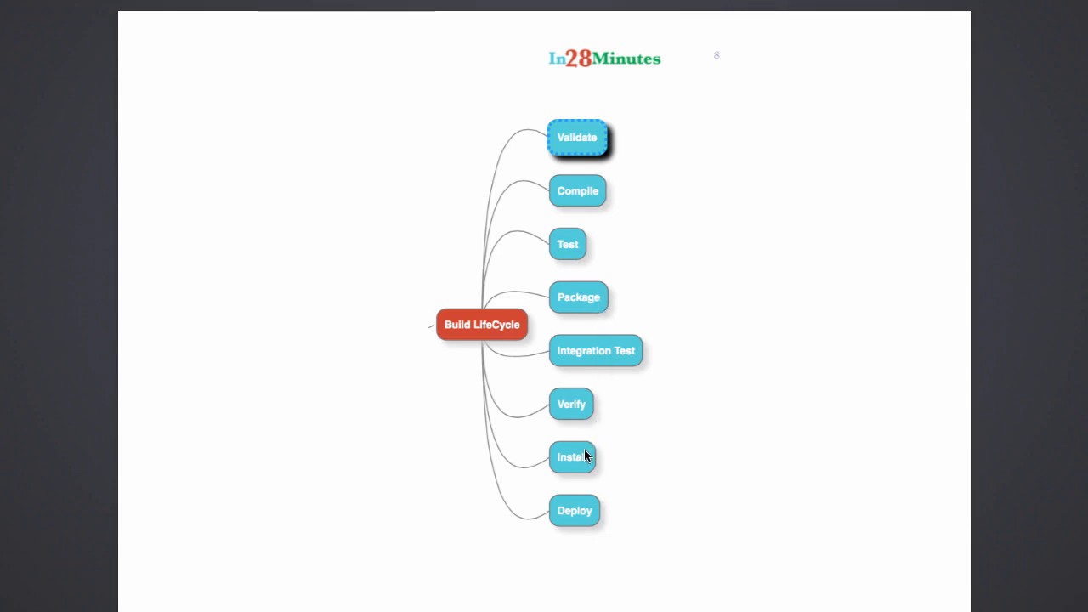
{"action": "mouse_move", "coordinate": [542, 119]}
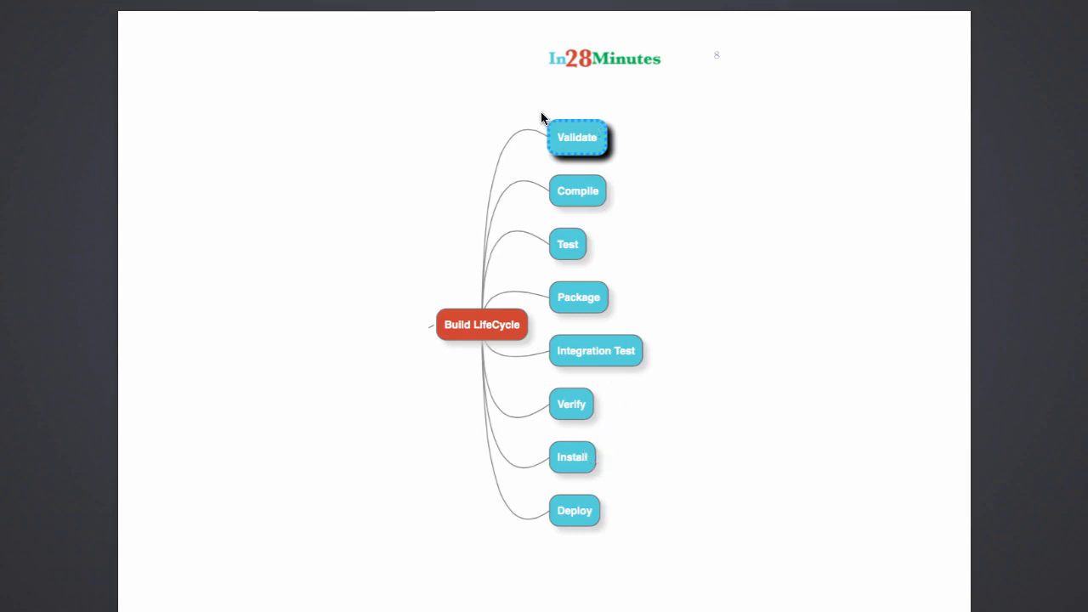
{"action": "mouse_move", "coordinate": [578, 235]}
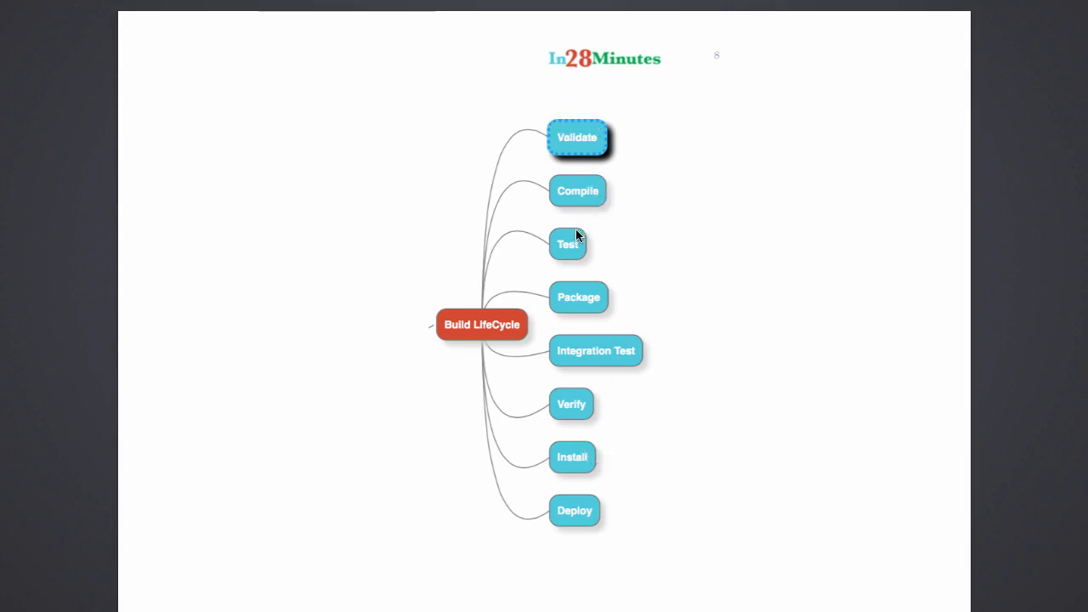
{"action": "mouse_move", "coordinate": [598, 359]}
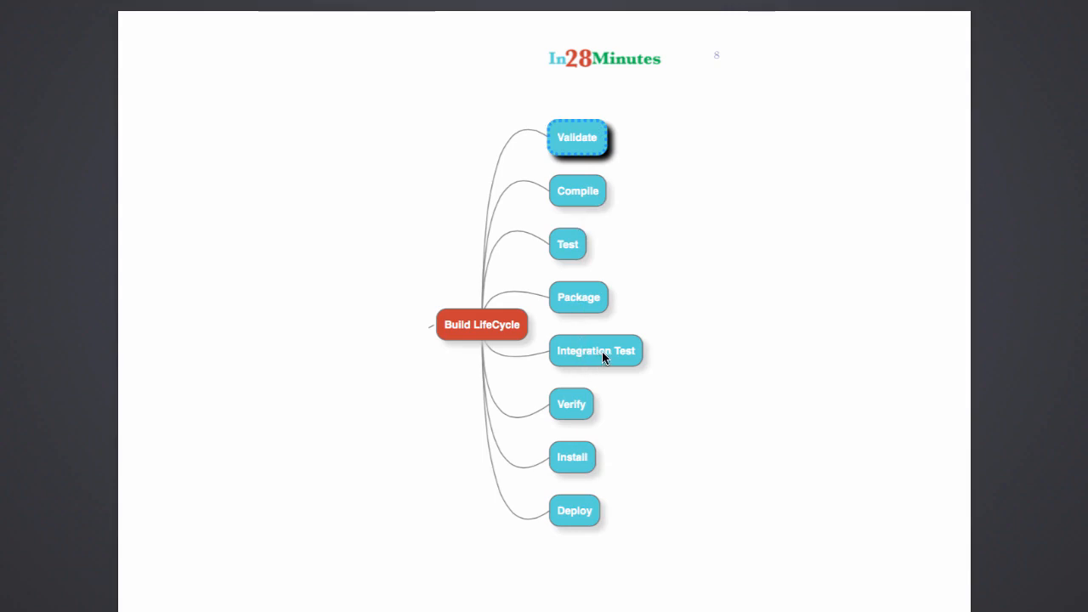
{"action": "mouse_move", "coordinate": [578, 469]}
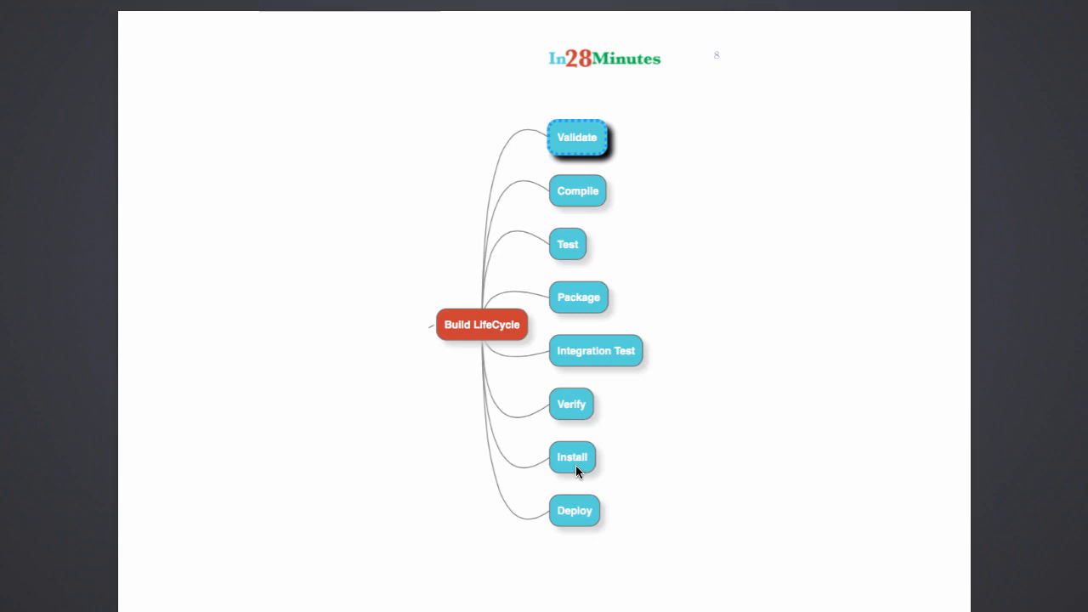
{"action": "mouse_move", "coordinate": [380, 115]}
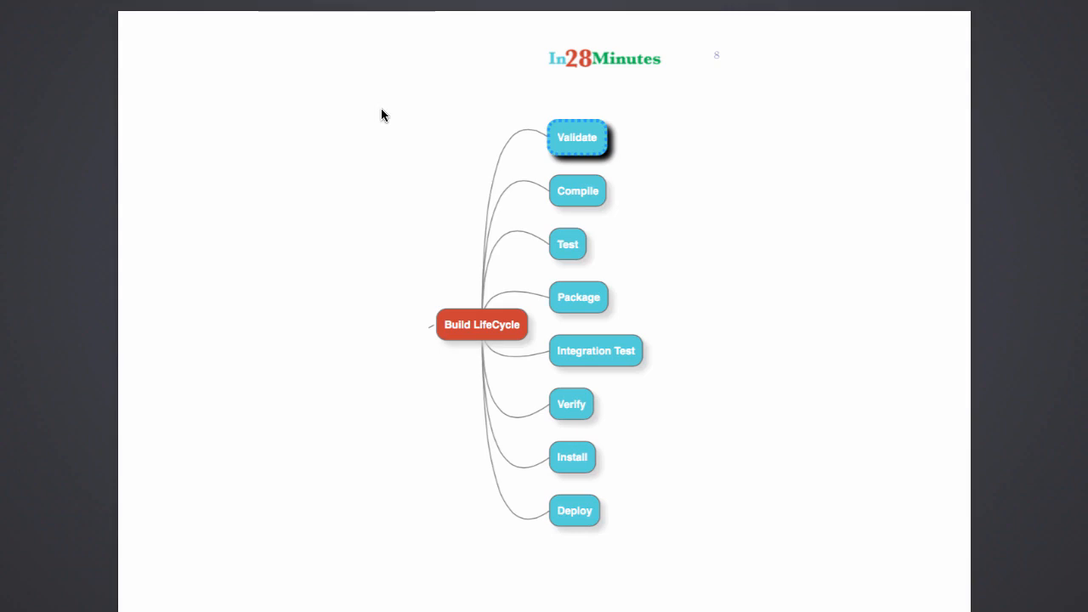
{"action": "mouse_move", "coordinate": [728, 499]}
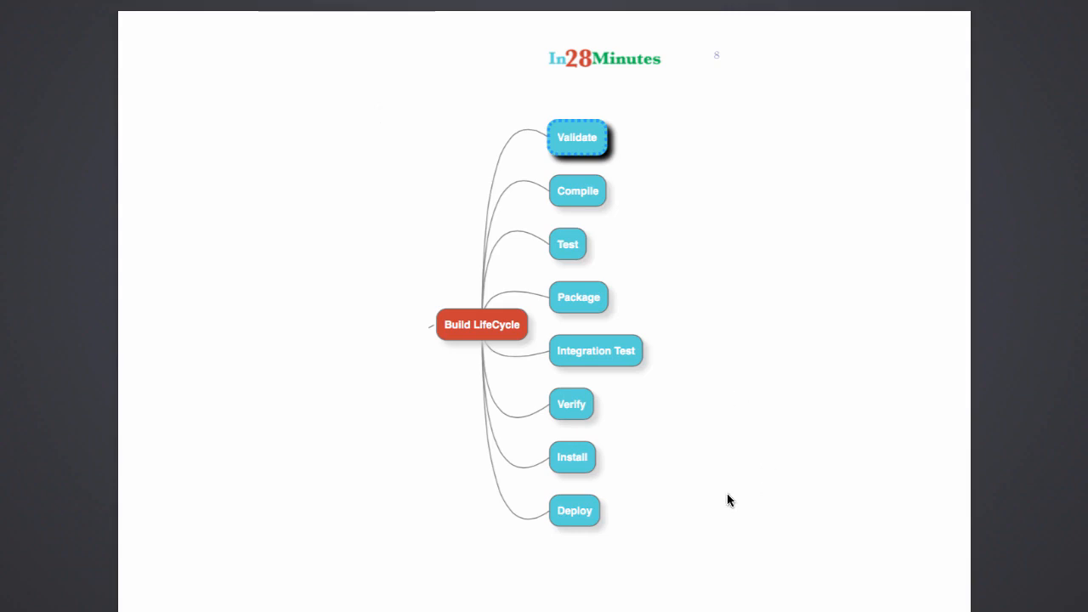
{"action": "mouse_move", "coordinate": [676, 250]}
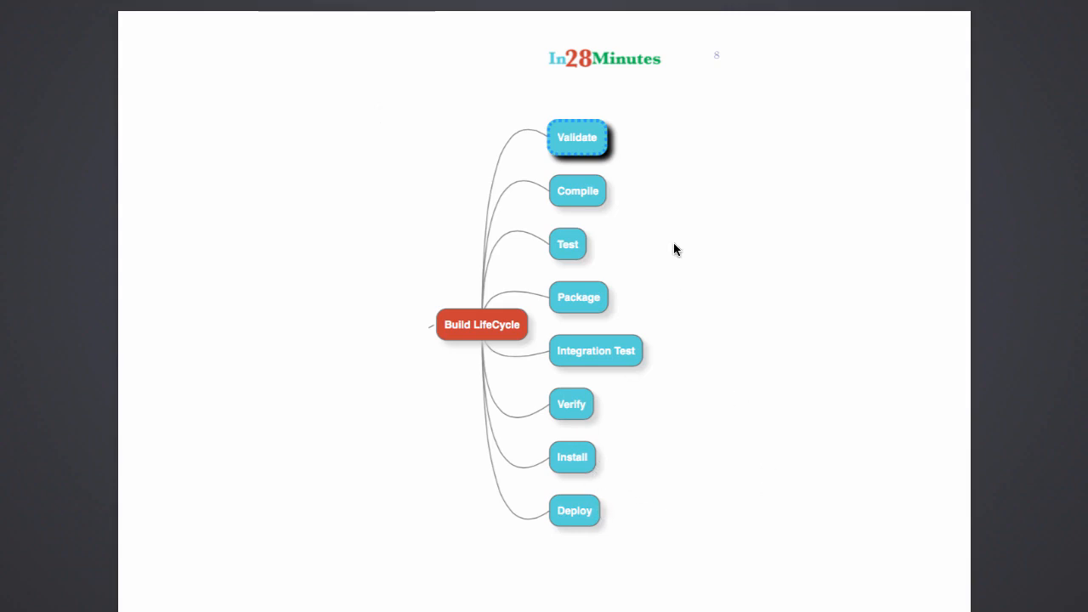
{"action": "mouse_move", "coordinate": [669, 312]}
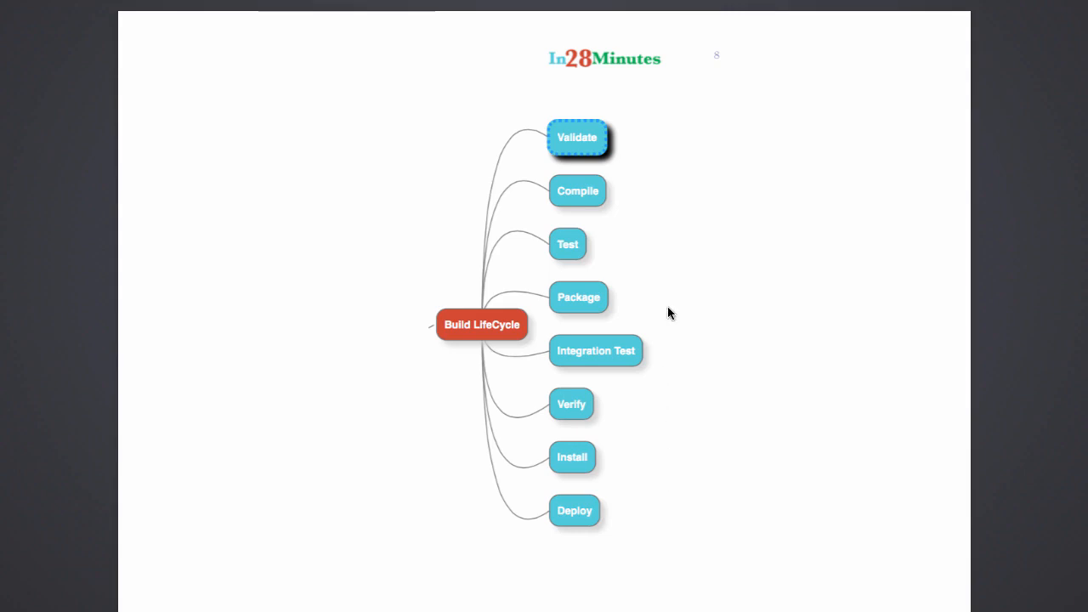
{"action": "mouse_move", "coordinate": [629, 136]}
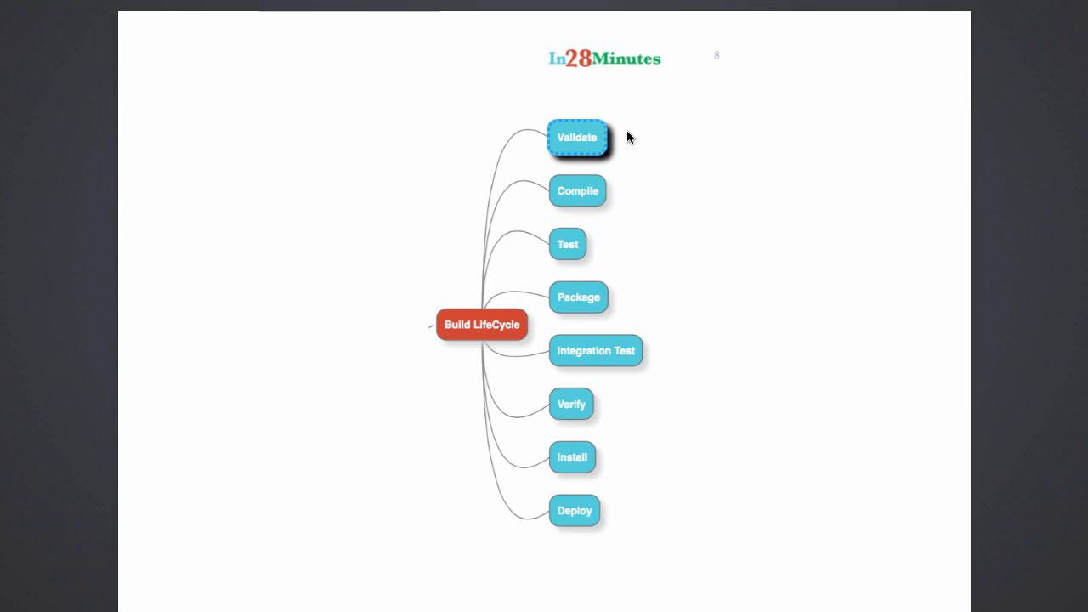
{"action": "mouse_move", "coordinate": [386, 109]}
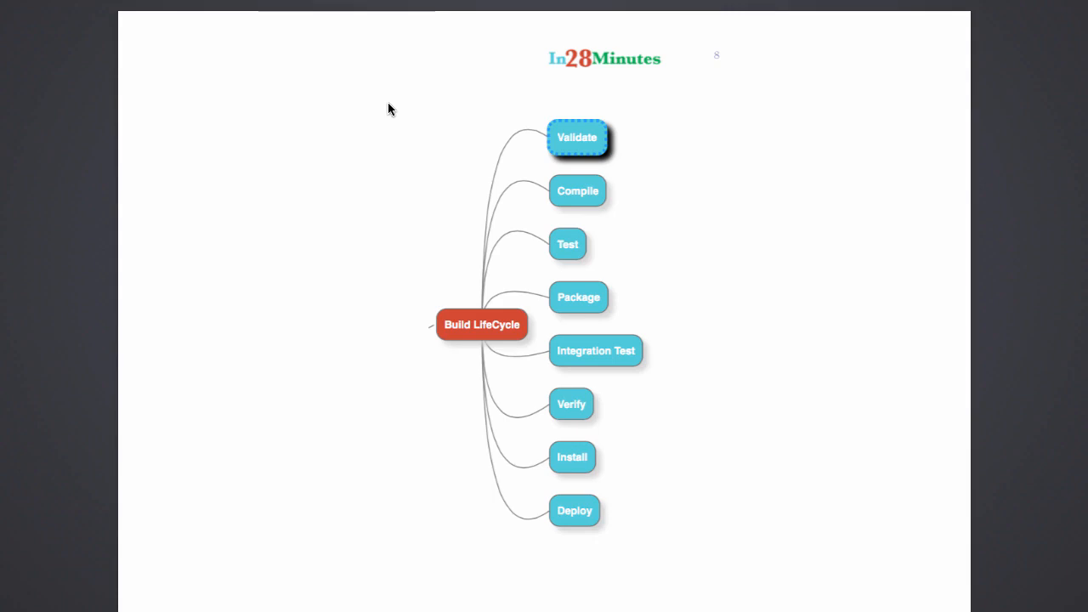
{"action": "mouse_move", "coordinate": [399, 115]}
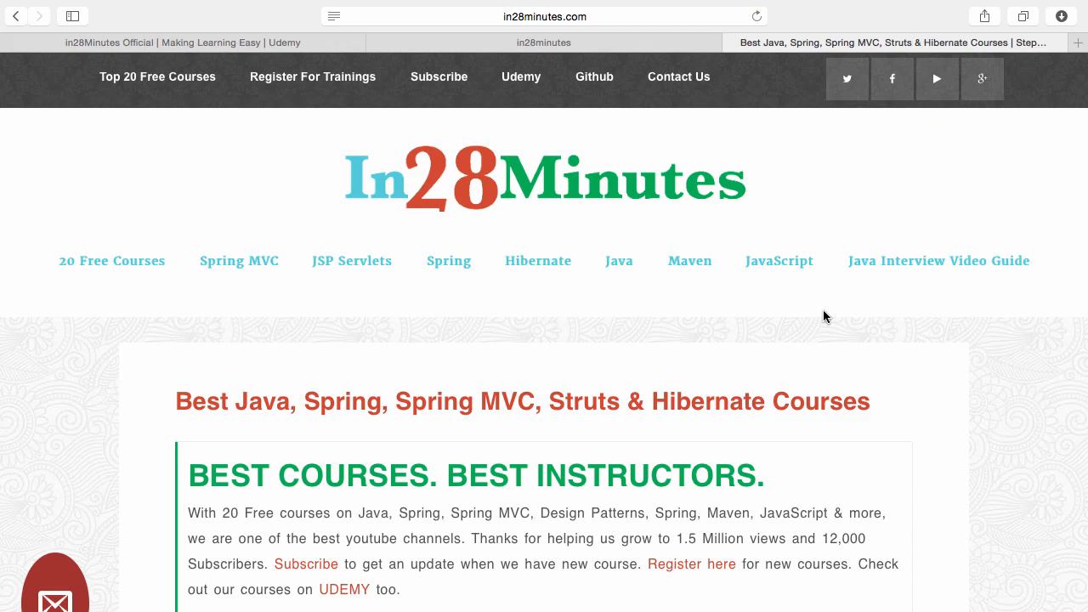
{"action": "mouse_move", "coordinate": [483, 120]}
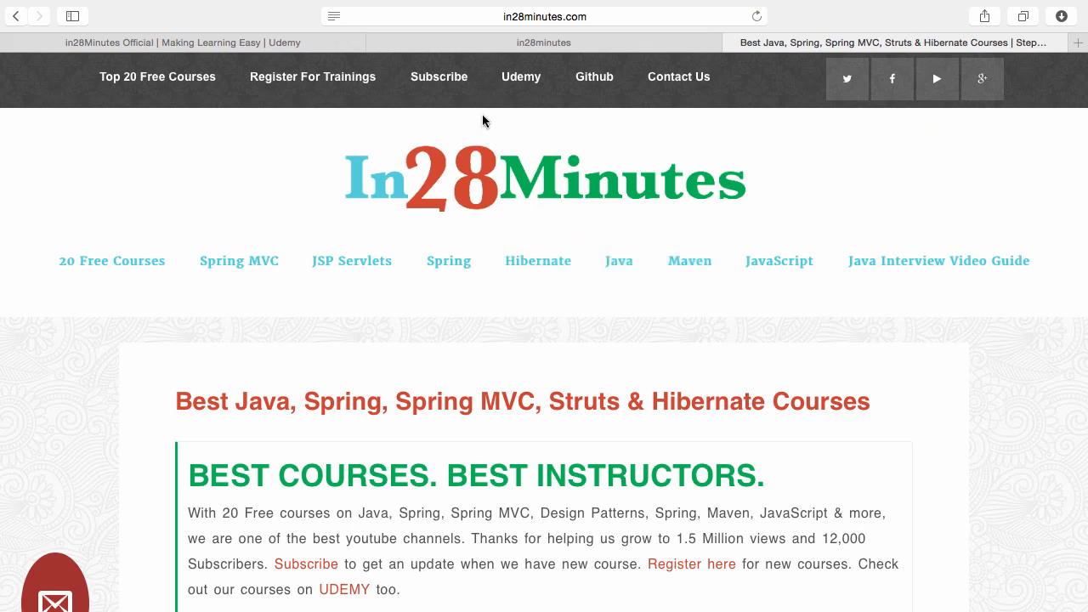
{"action": "mouse_move", "coordinate": [512, 88]}
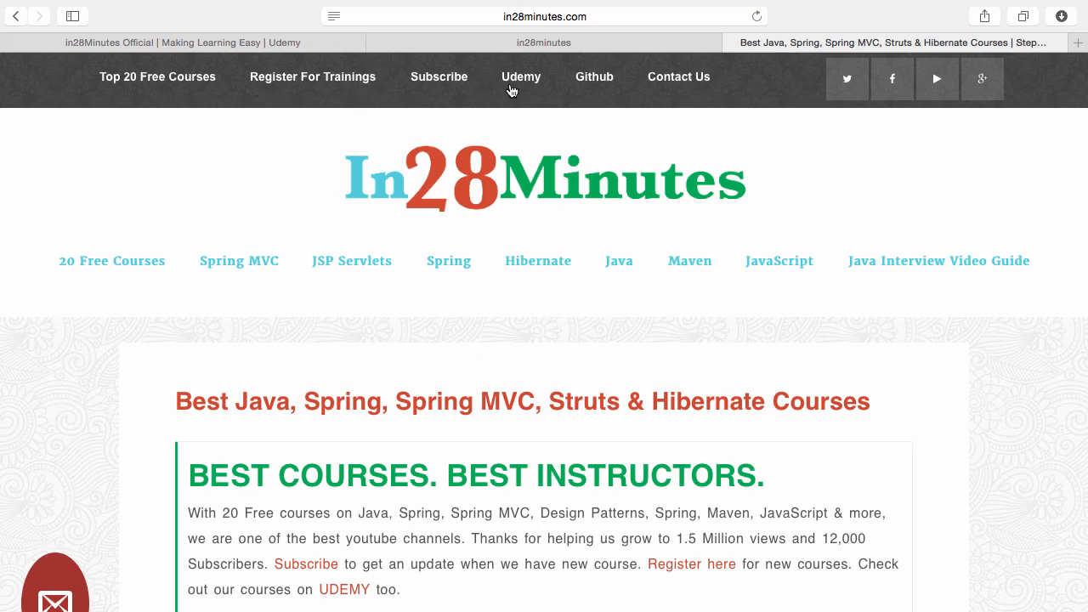
{"action": "mouse_move", "coordinate": [595, 85]}
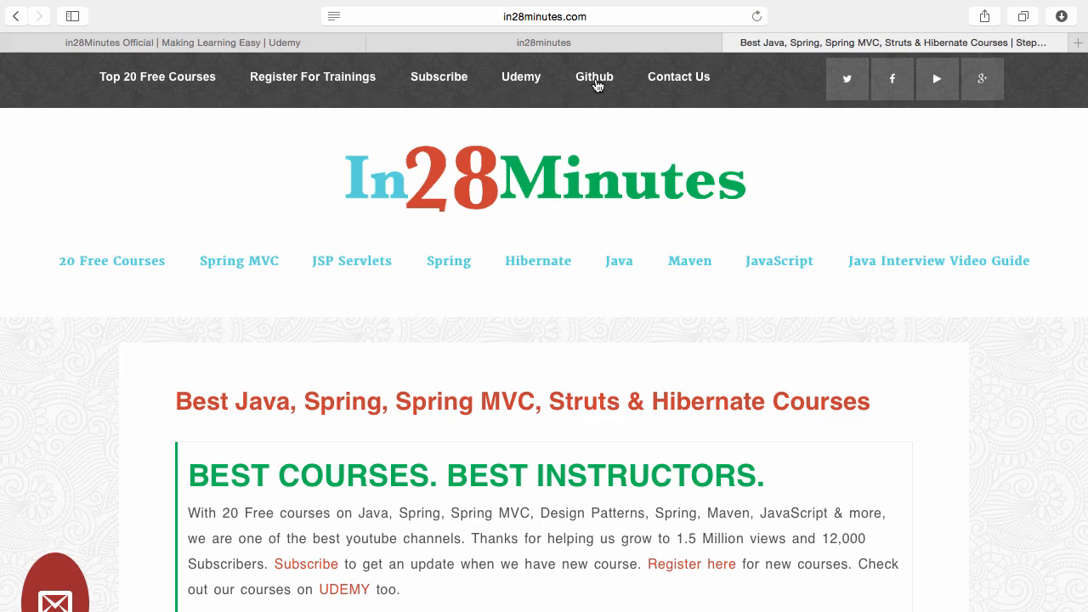
Browse the in28minutes GitHub repository list down to TDDin28Minutes and back to SpringMvcStepByStep.
{"action": "left_click", "coordinate": [593, 77]}
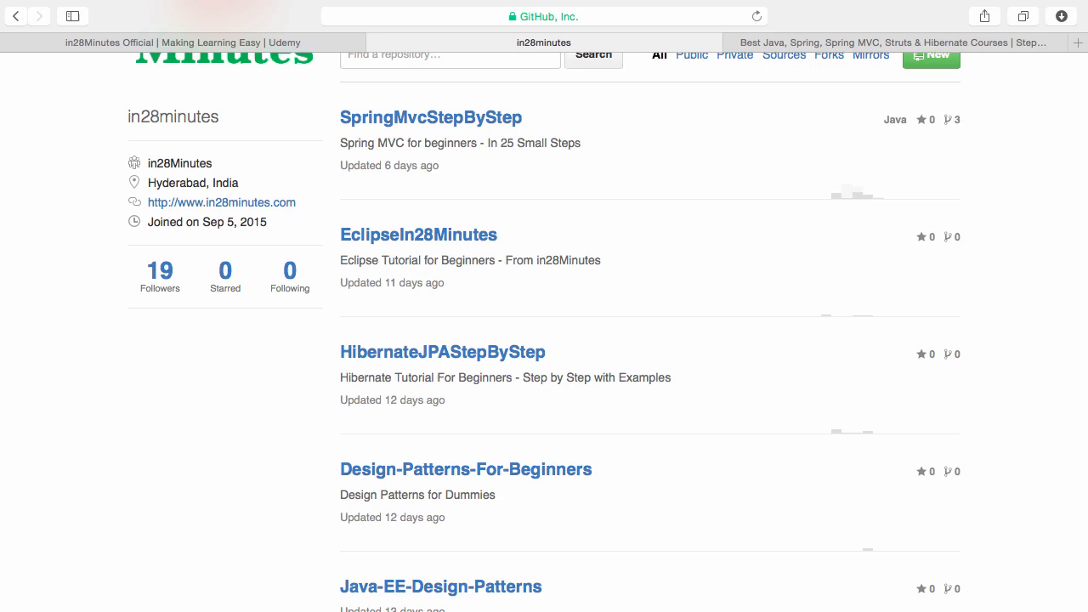
{"action": "scroll", "scroll_direction": "up", "scroll_amount": 3}
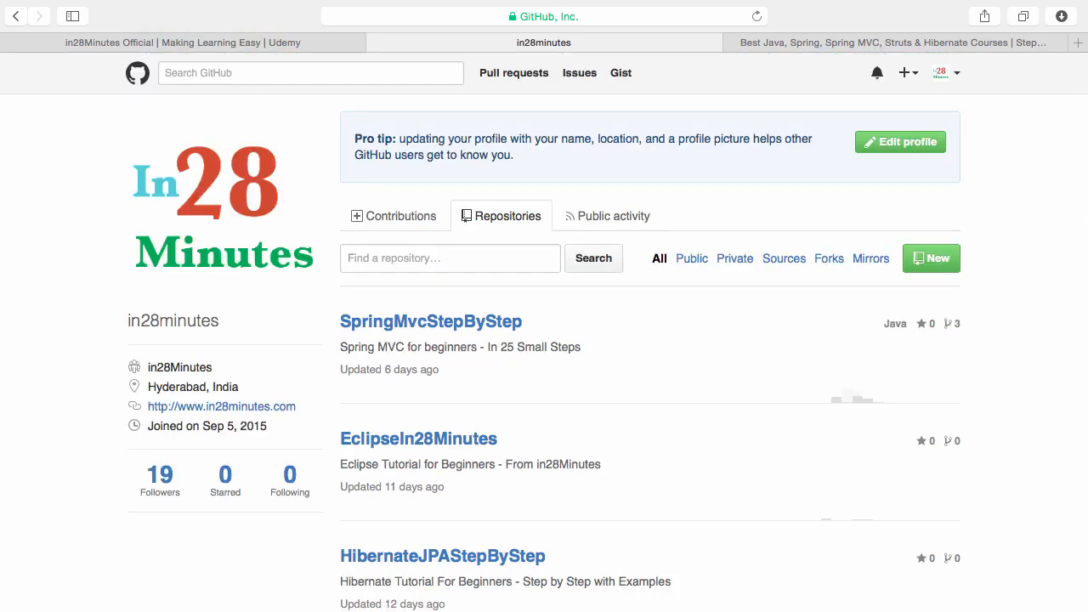
{"action": "scroll", "scroll_direction": "down", "scroll_amount": 3}
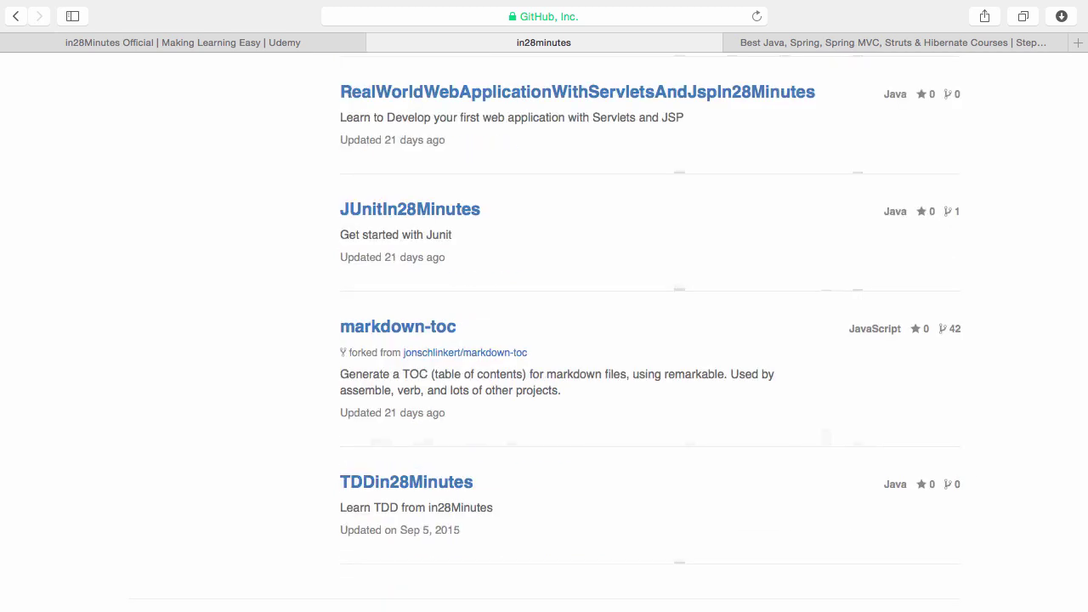
{"action": "scroll", "scroll_direction": "up", "scroll_amount": 3}
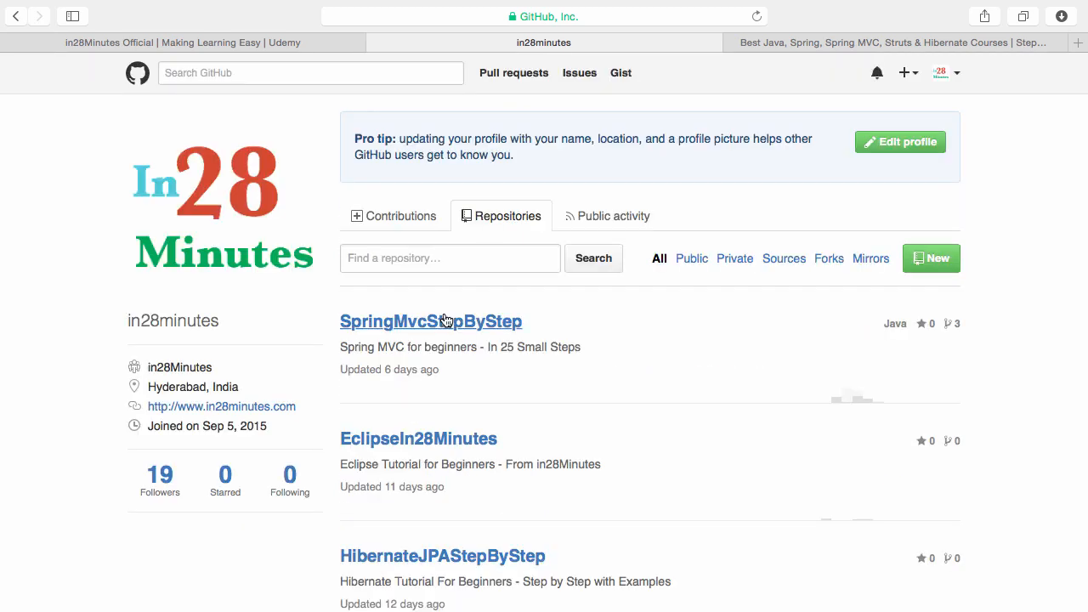